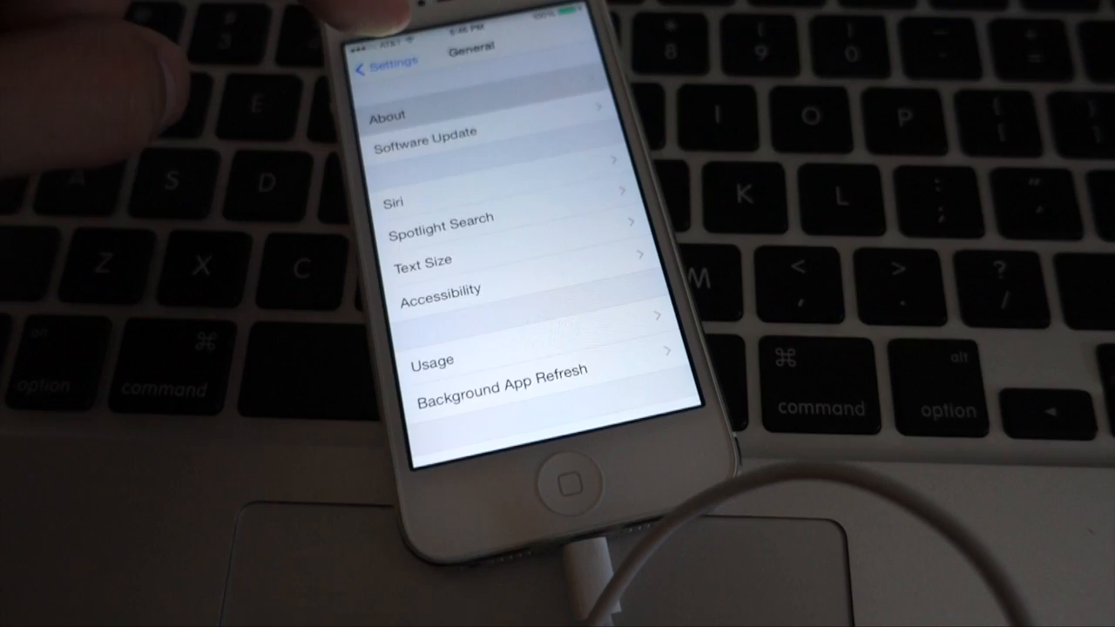
- Select the connected iPhone to view its Summary, showing iOS 7.1.2 with 8.0 available
left_click(426, 132)
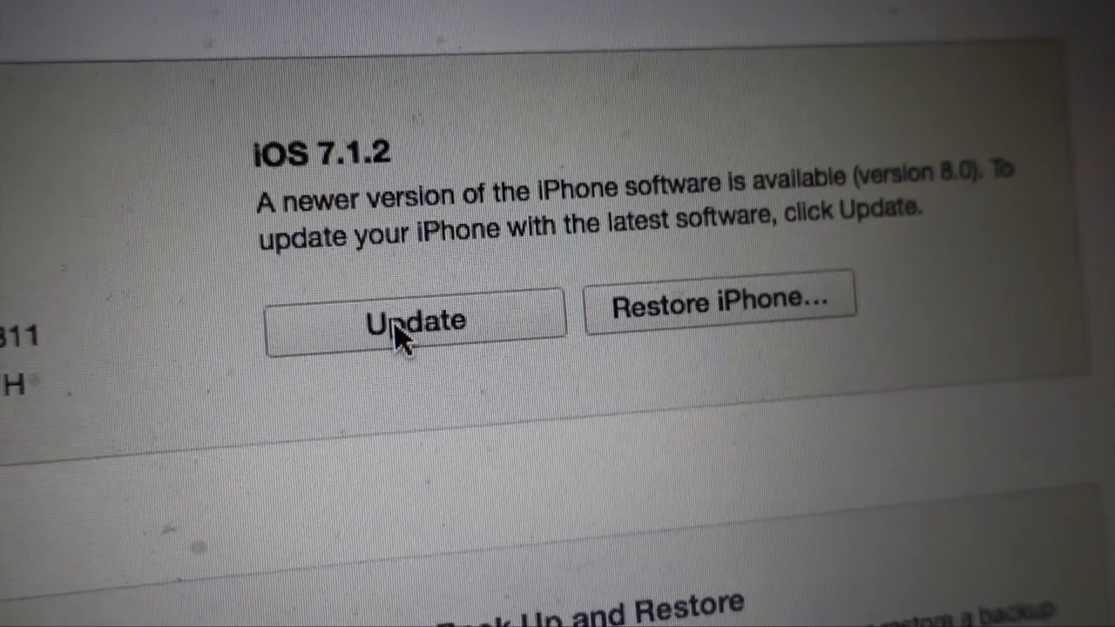
left_click(414, 320)
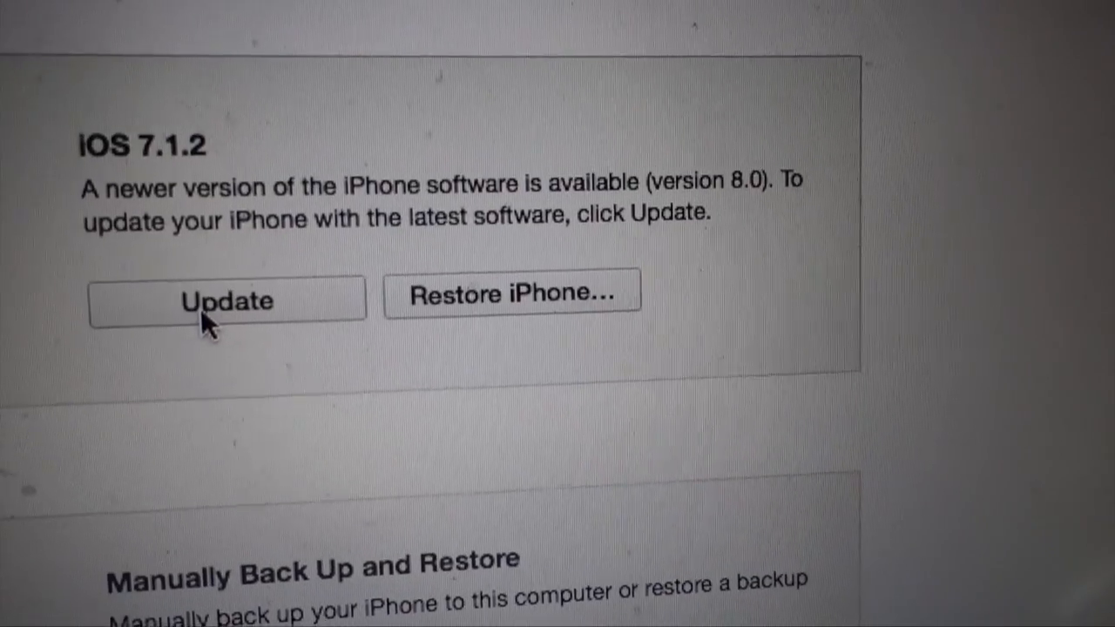
- Start the iOS 8.0 update and confirm it in the dialog
left_click(226, 300)
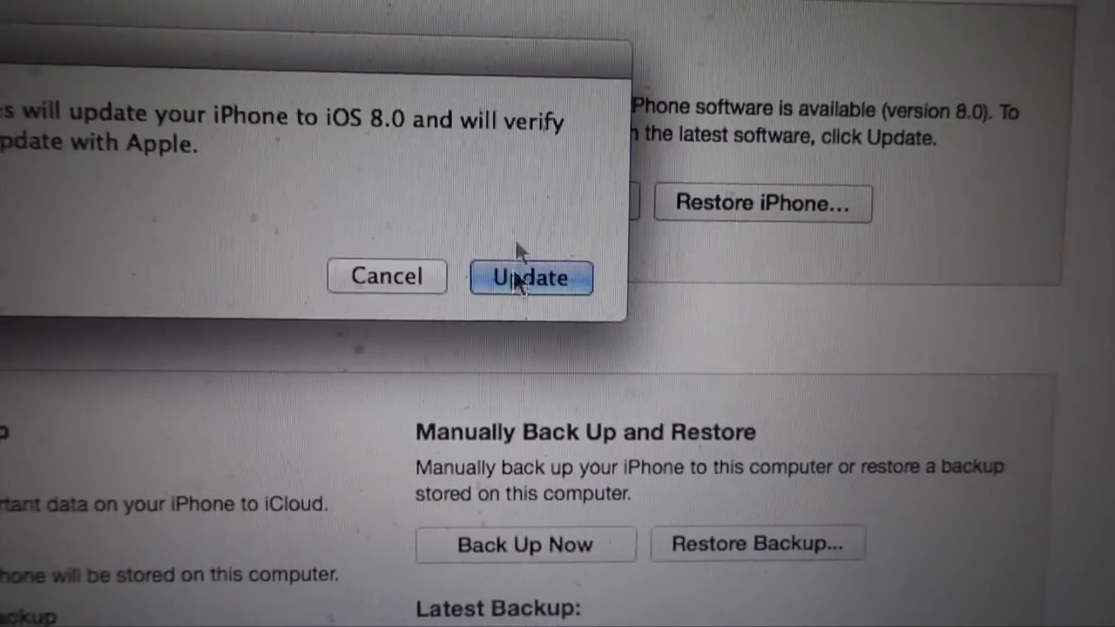
left_click(530, 277)
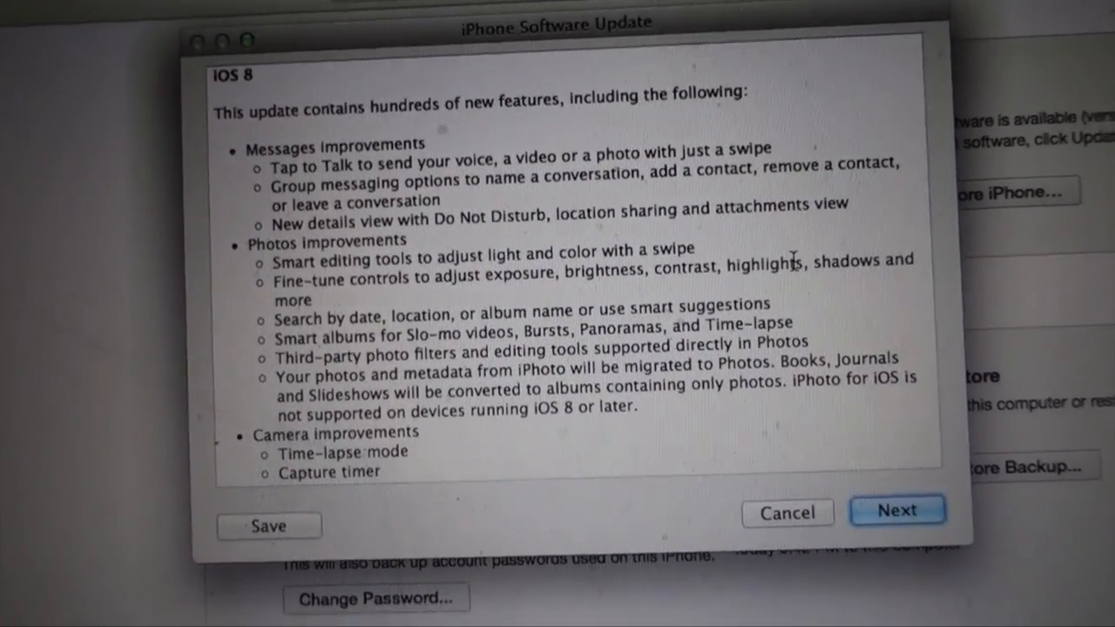
- Scroll past the iOS 8 release notes and continue to the license agreement
scroll("down", 3)
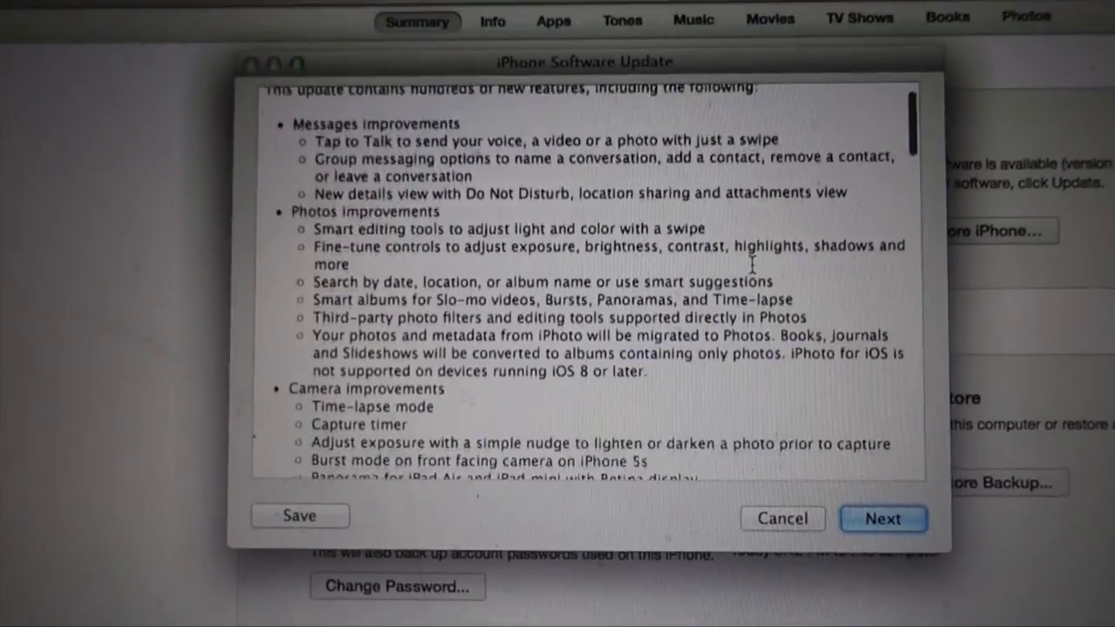
scroll("down", 3)
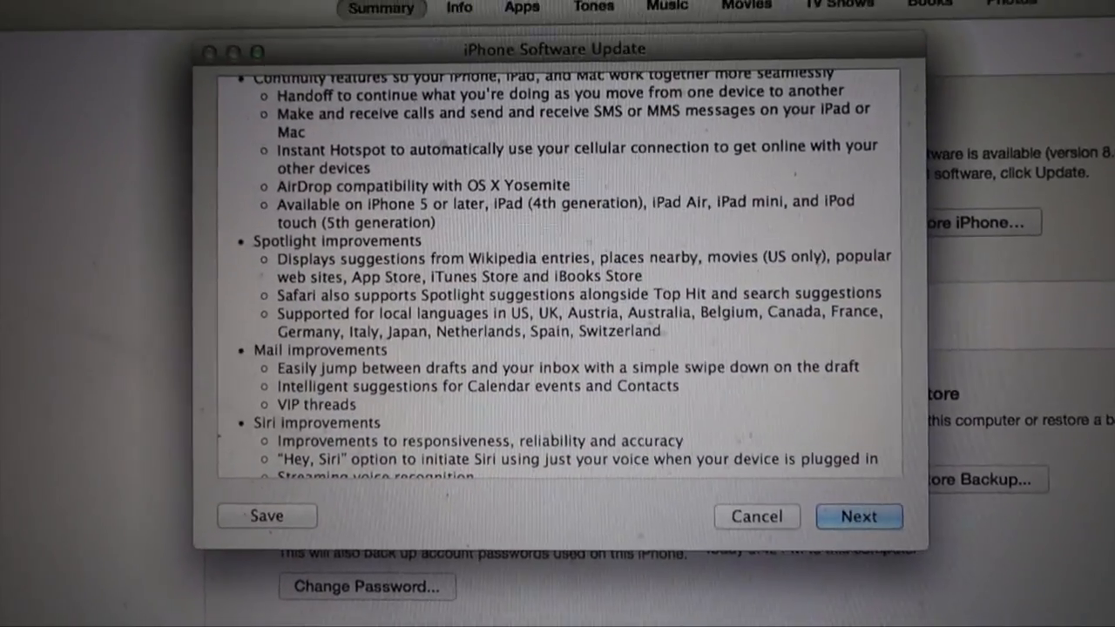
left_click(858, 516)
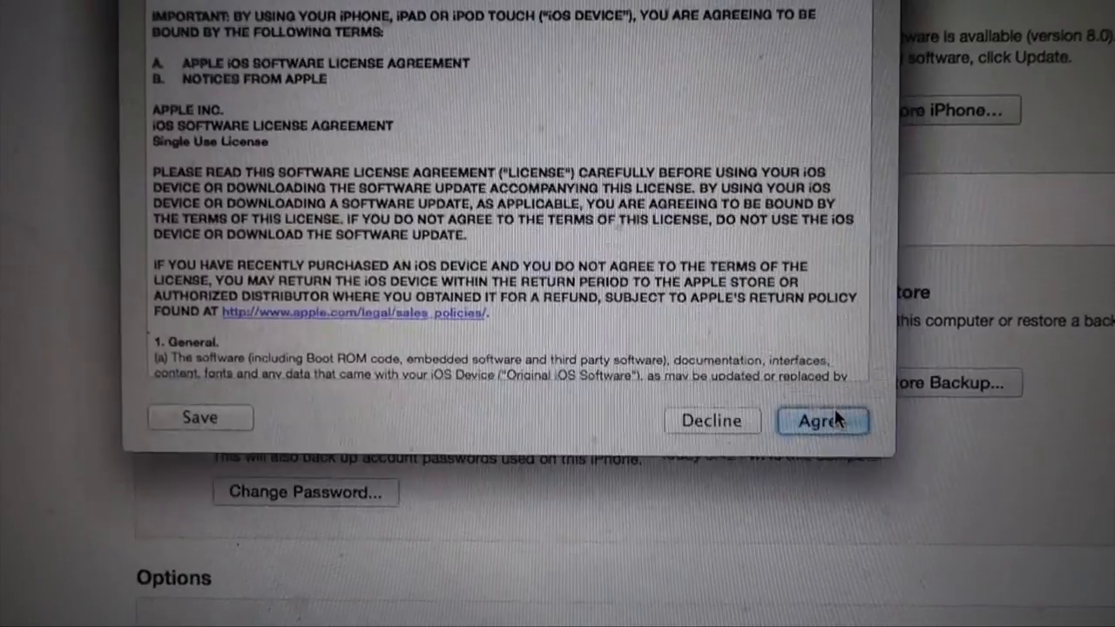